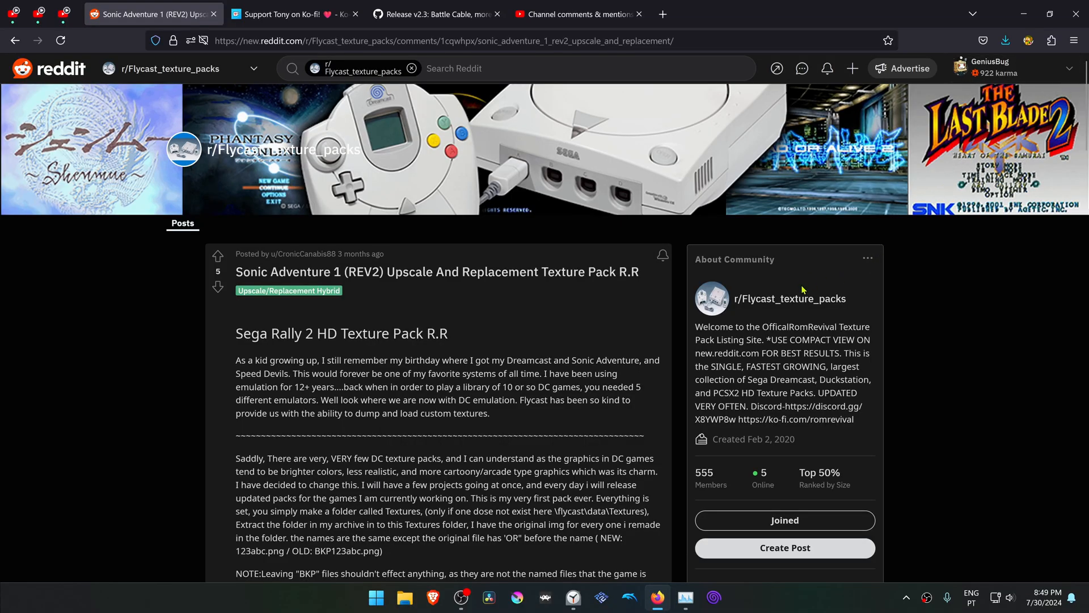
{"action": "mouse_move", "coordinate": [651, 274]}
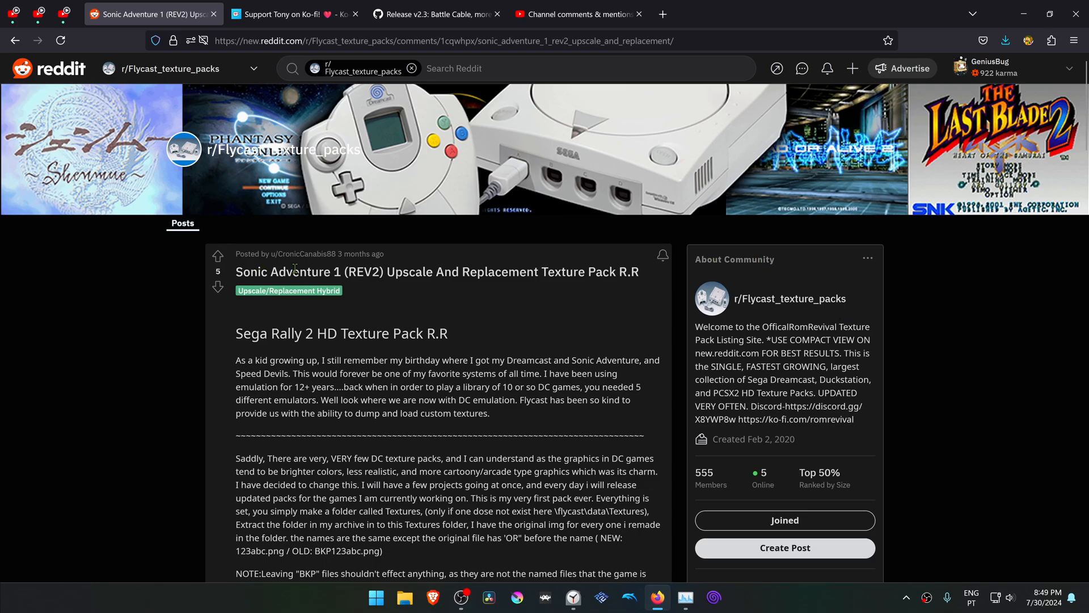
Follow the Sonic Adventure 1 Full HD Upscale link to its 1fichier download page
{"action": "scroll", "scroll_direction": "down", "scroll_amount": 3}
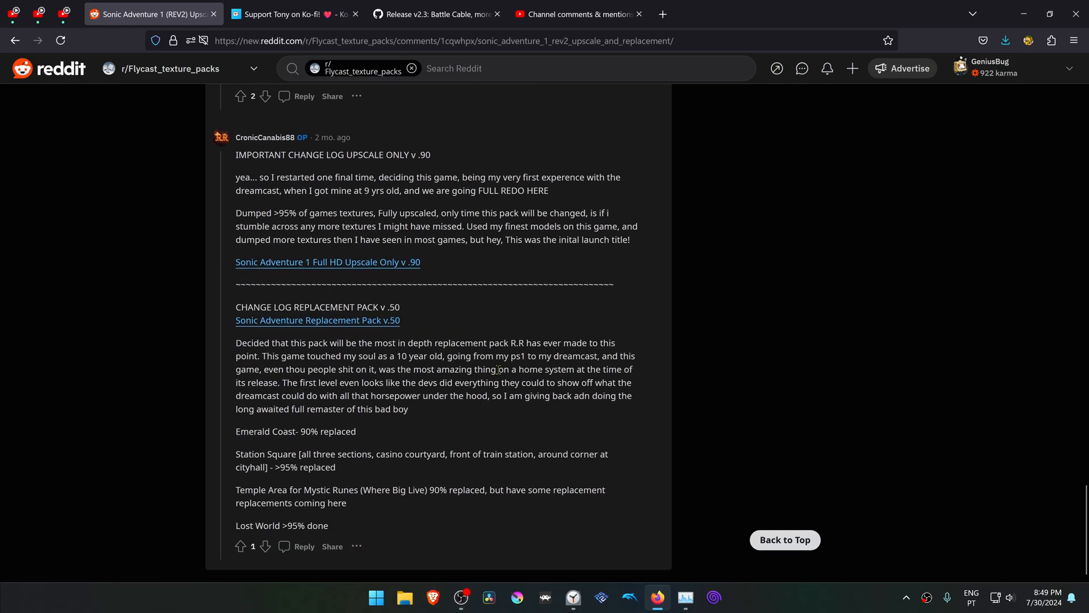
{"action": "scroll", "scroll_direction": "up", "scroll_amount": 3}
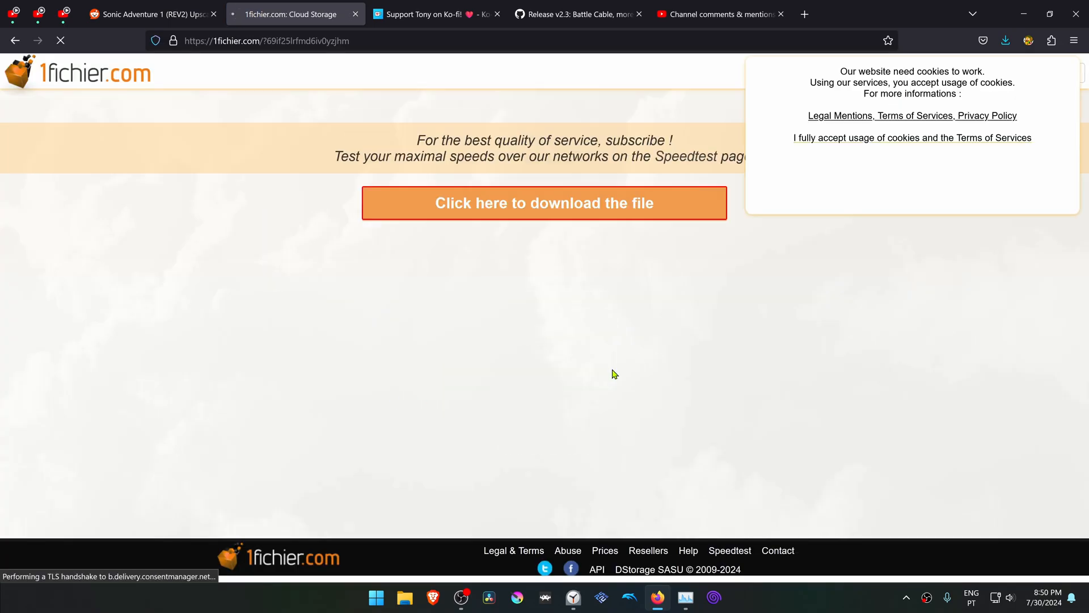
{"action": "left_click", "coordinate": [545, 202]}
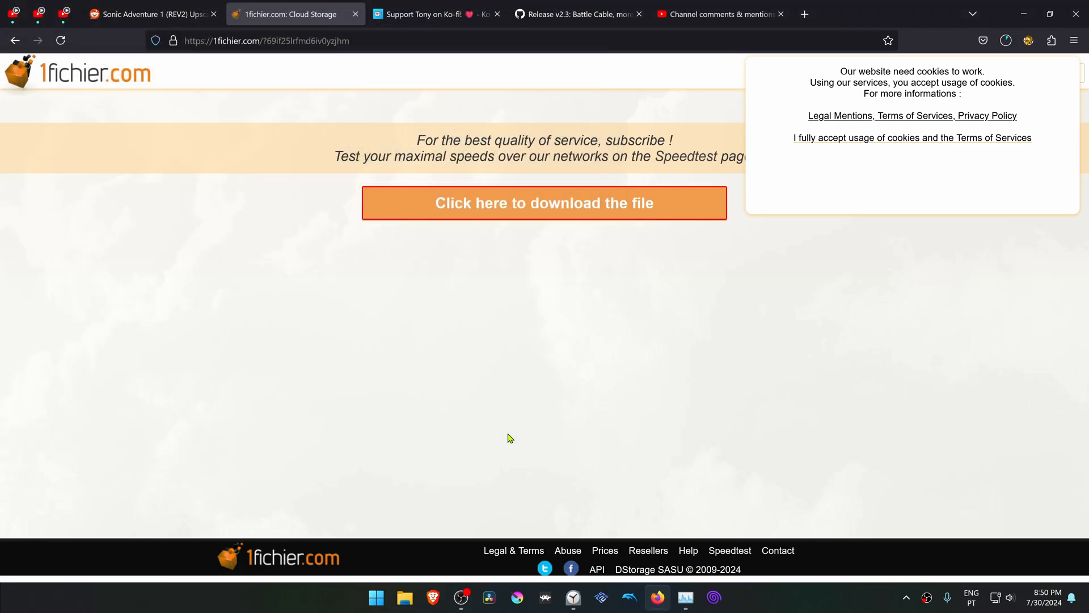
Browse the RomRevival Ko-fi page through its membership tiers and posts
{"action": "left_click", "coordinate": [436, 13]}
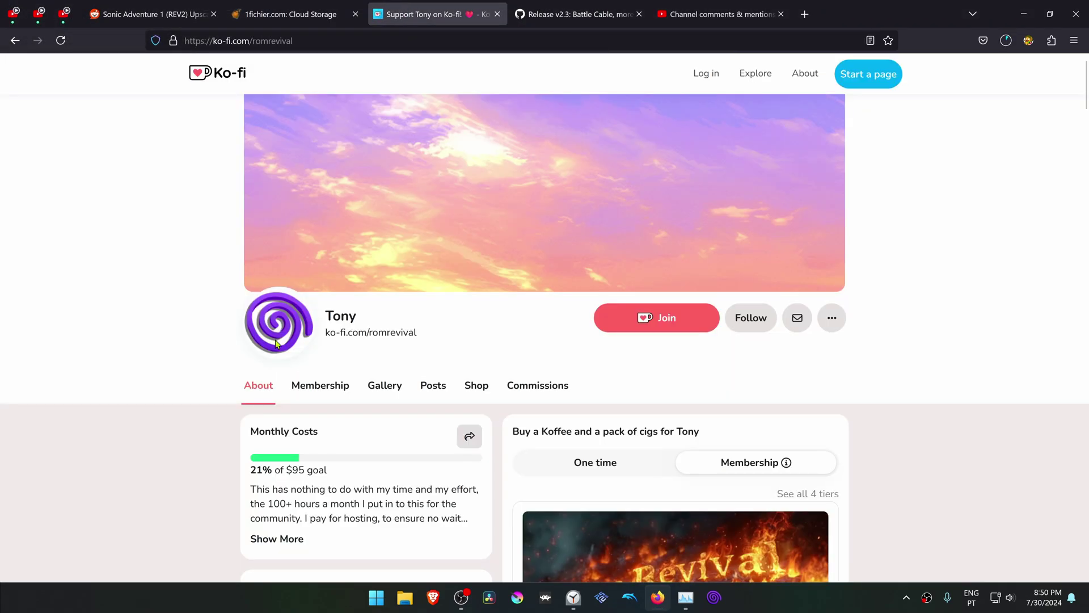
{"action": "scroll", "scroll_direction": "down", "scroll_amount": 3}
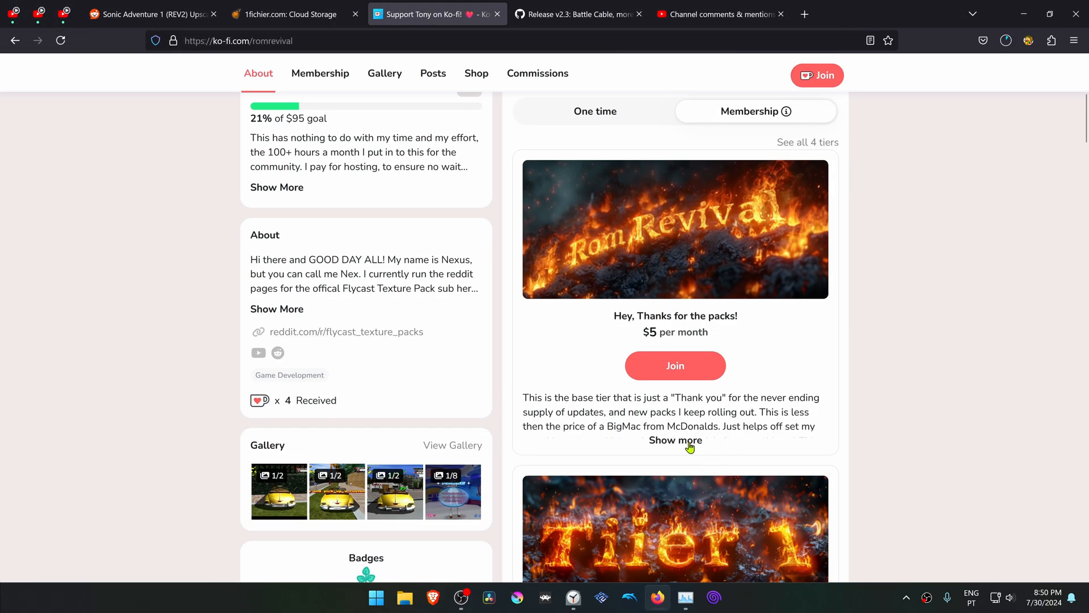
{"action": "scroll", "scroll_direction": "down", "scroll_amount": 3}
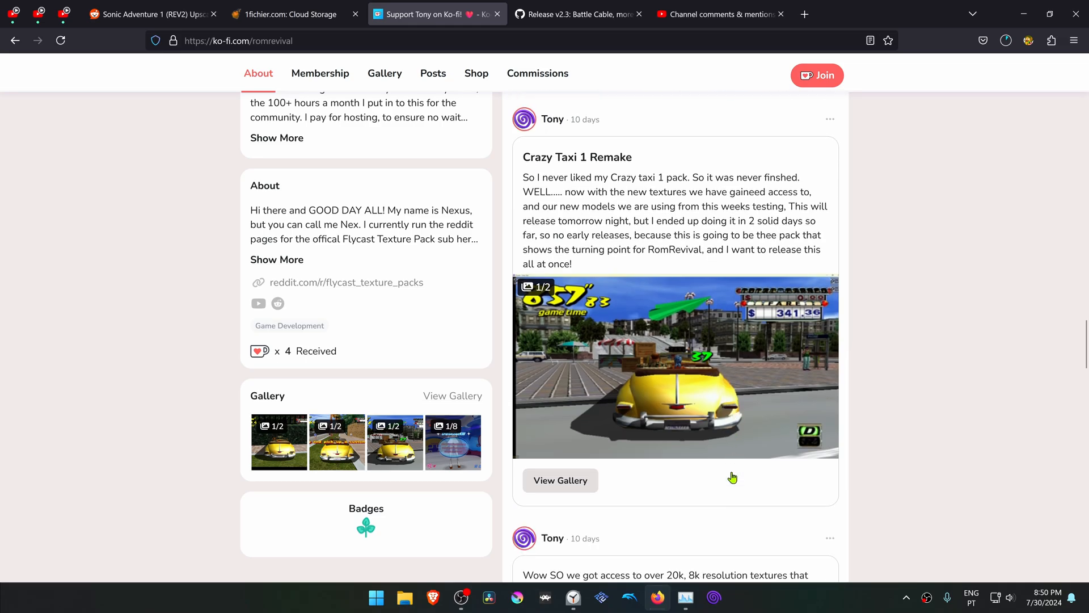
{"action": "scroll", "scroll_direction": "down", "scroll_amount": 3}
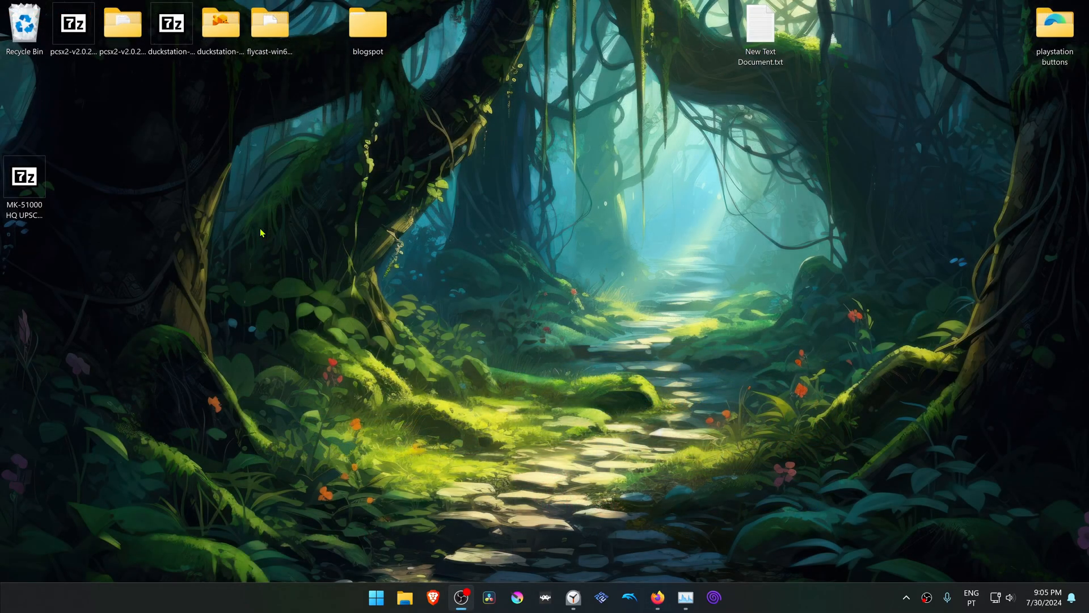
{"action": "mouse_move", "coordinate": [57, 237]}
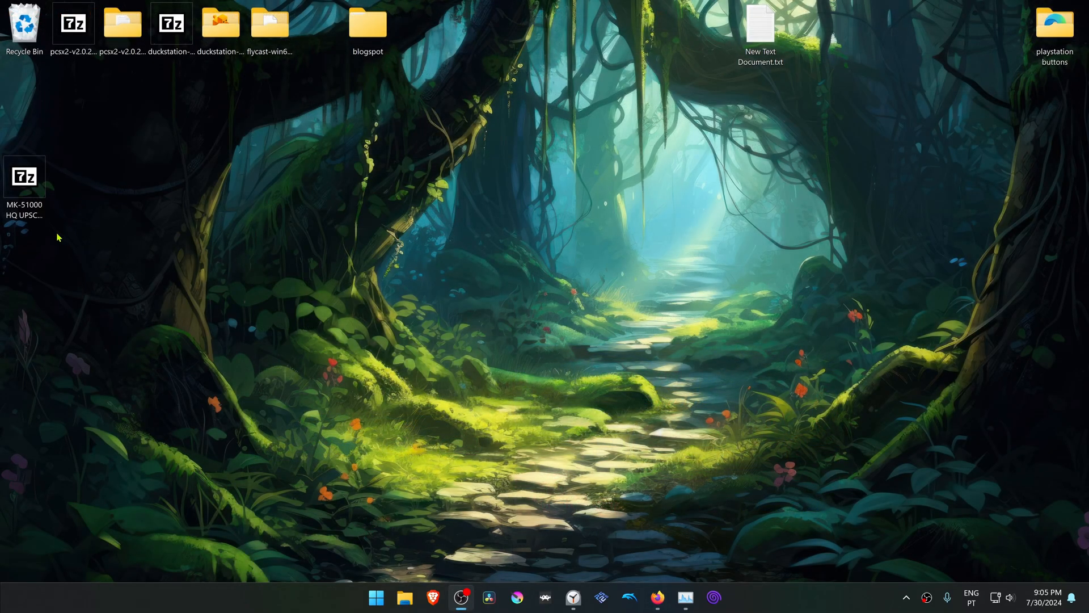
{"action": "mouse_move", "coordinate": [95, 241]}
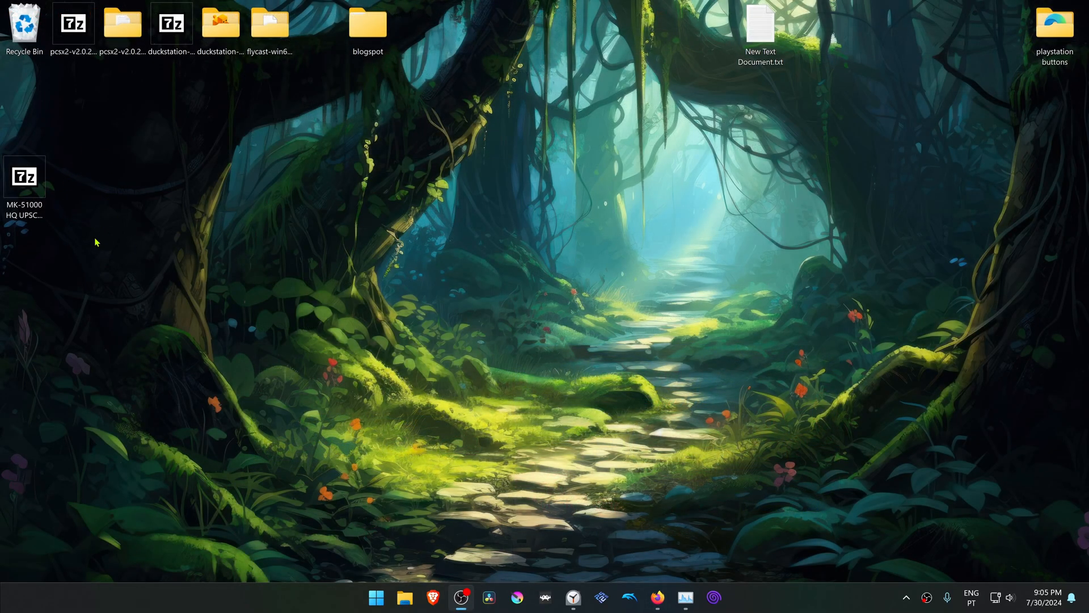
{"action": "mouse_move", "coordinate": [114, 230]}
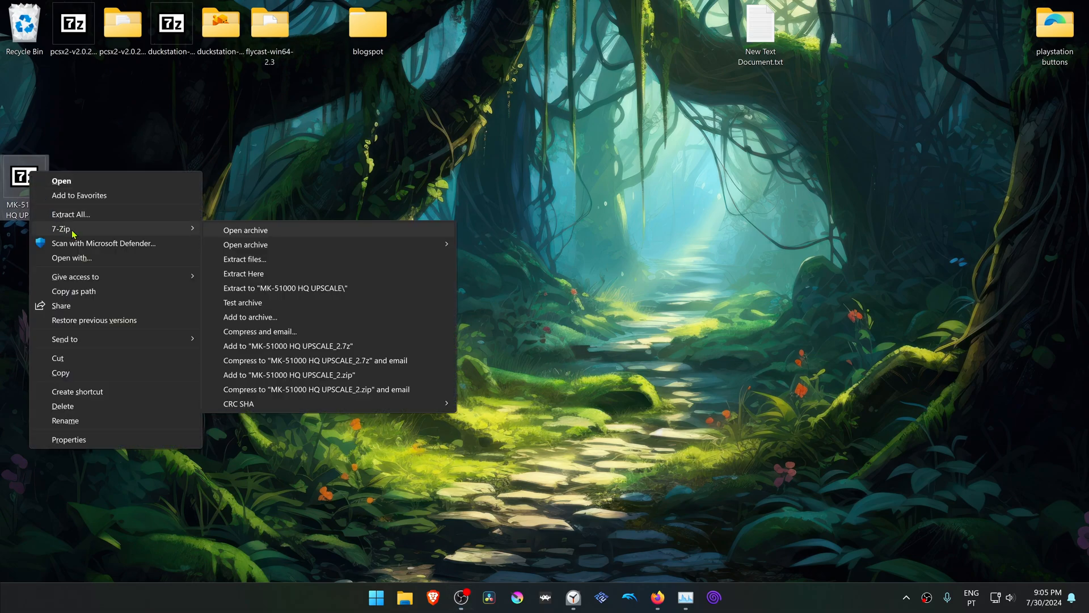
{"action": "mouse_move", "coordinate": [262, 274]}
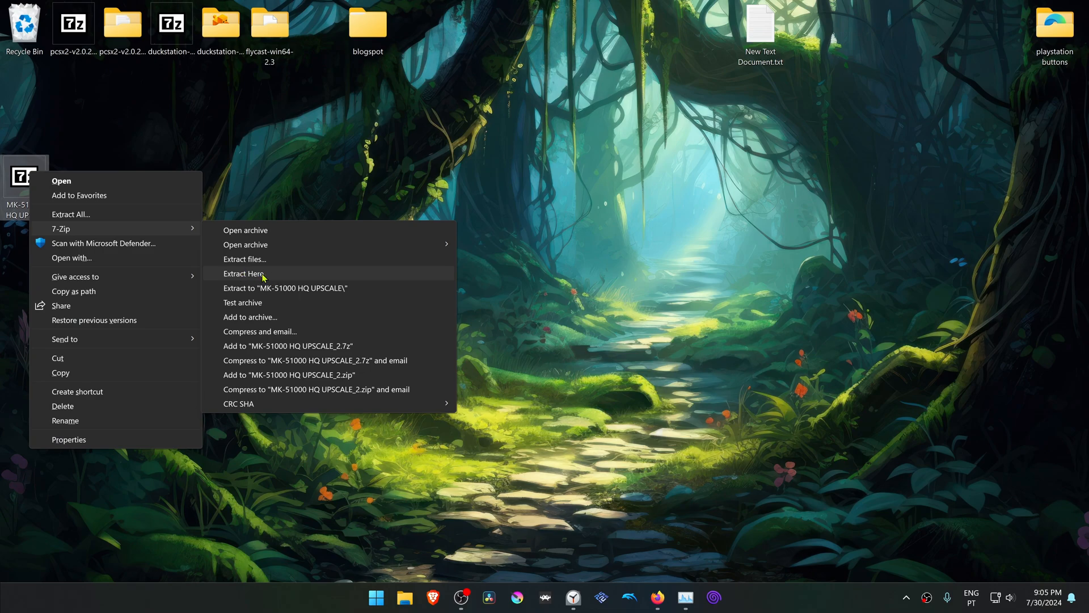
Extract the MK-51000 HQ UPSCALE archive in place on the desktop with 7-Zip
{"action": "left_click", "coordinate": [243, 273]}
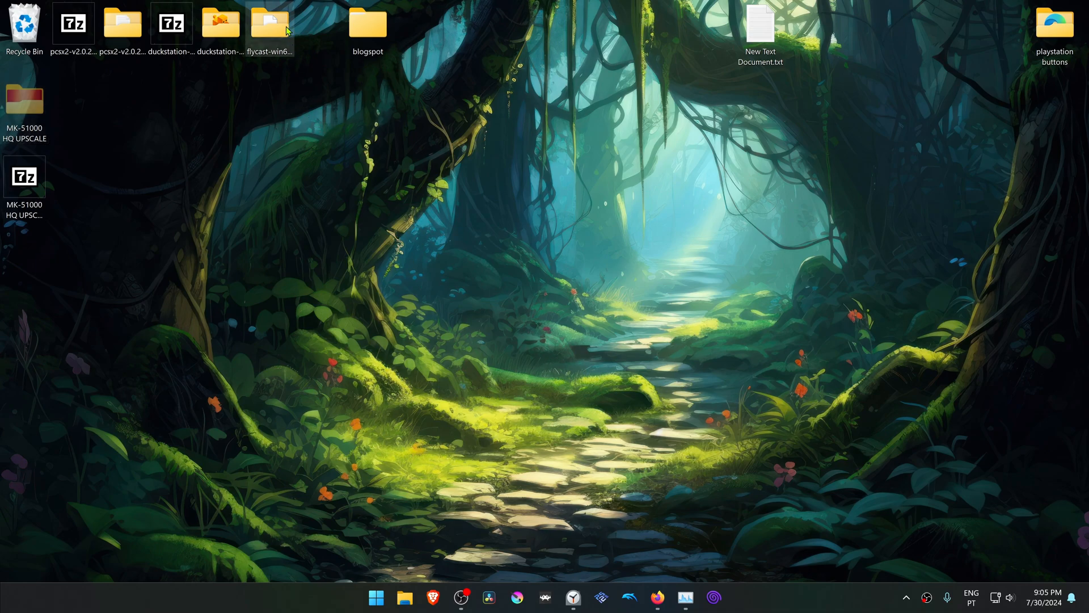
Create a 'textures' folder inside flycast-win64-2.3's data folder for the MK-51000 pack
{"action": "double_click", "coordinate": [270, 23]}
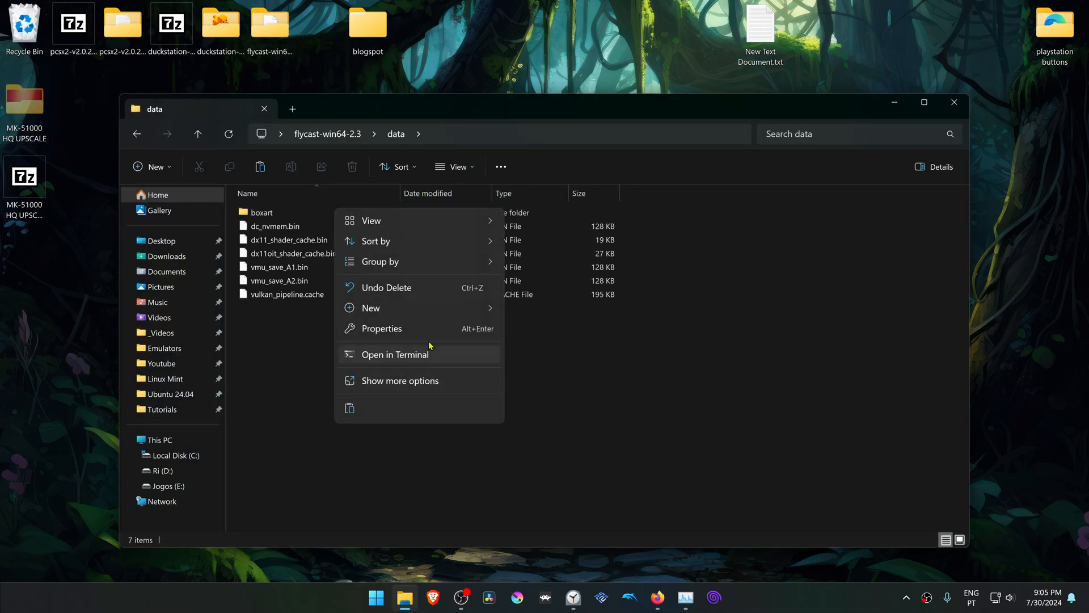
{"action": "left_click", "coordinate": [370, 309]}
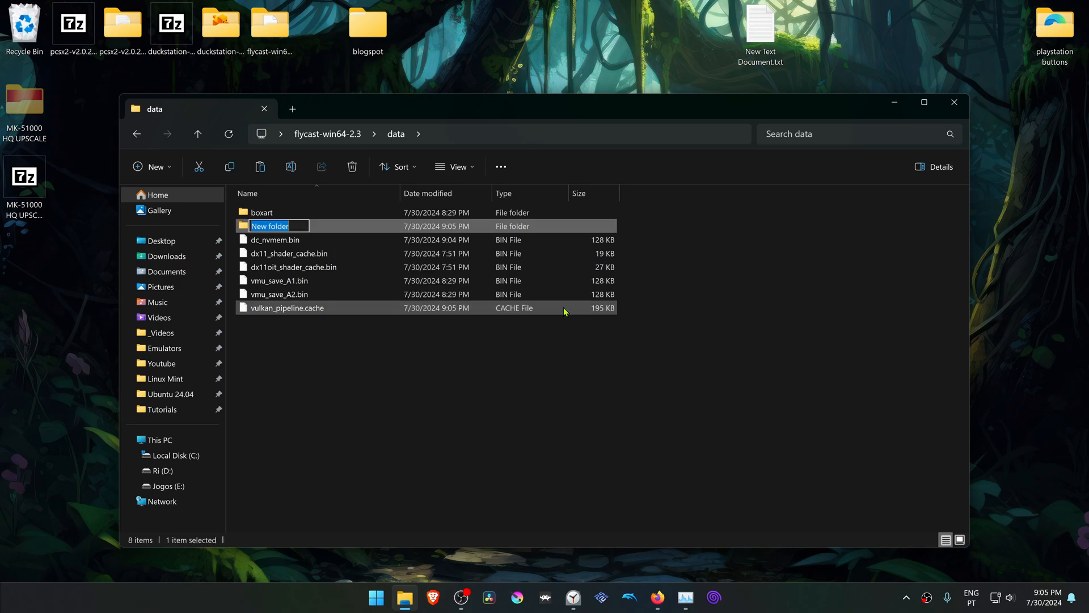
{"action": "type", "text": "textur"}
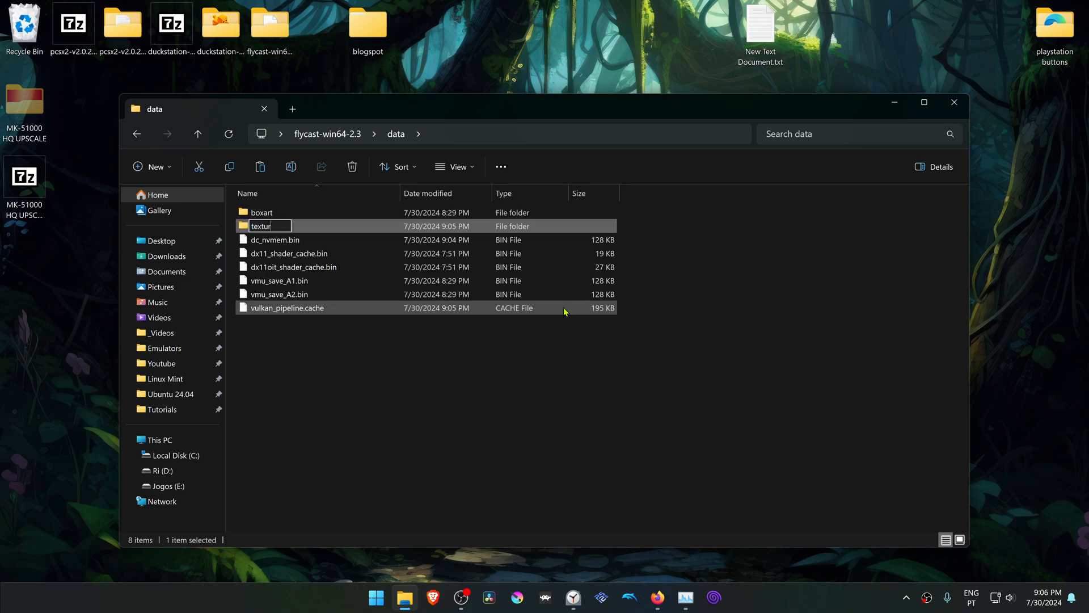
{"action": "key", "text": "Enter"}
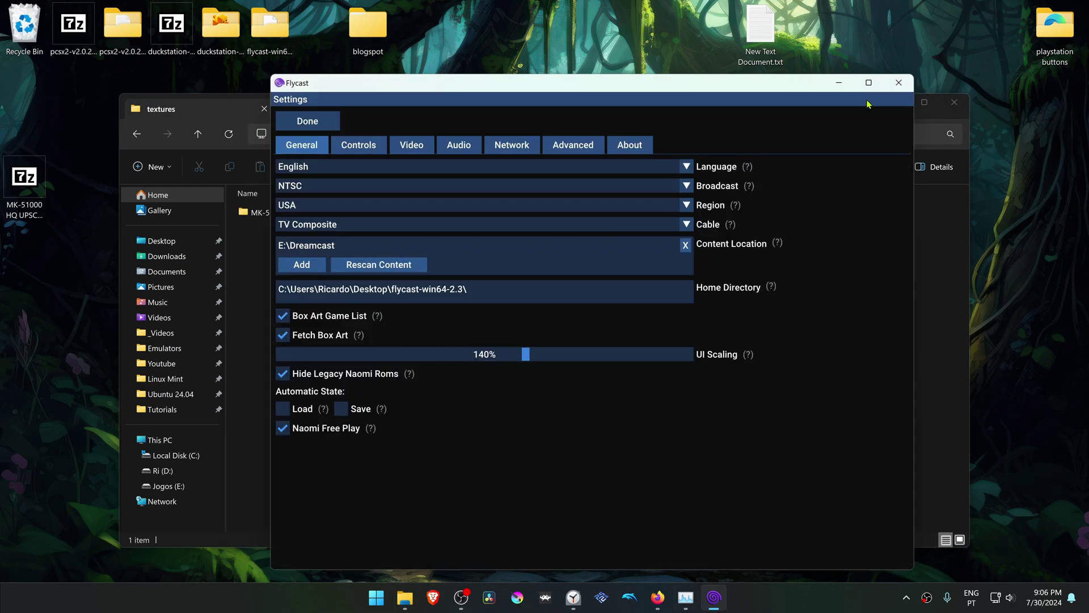
Set Video internal resolution to 5120x3840 (x8) and enable Load Custom Textures
{"action": "left_click", "coordinate": [411, 145]}
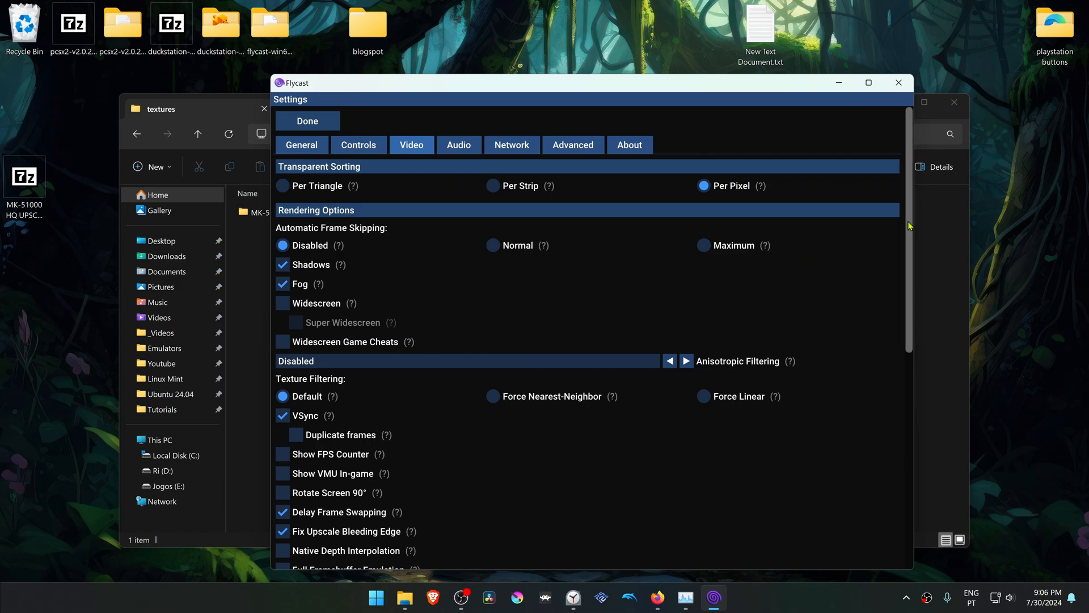
{"action": "scroll", "scroll_direction": "down", "scroll_amount": 3}
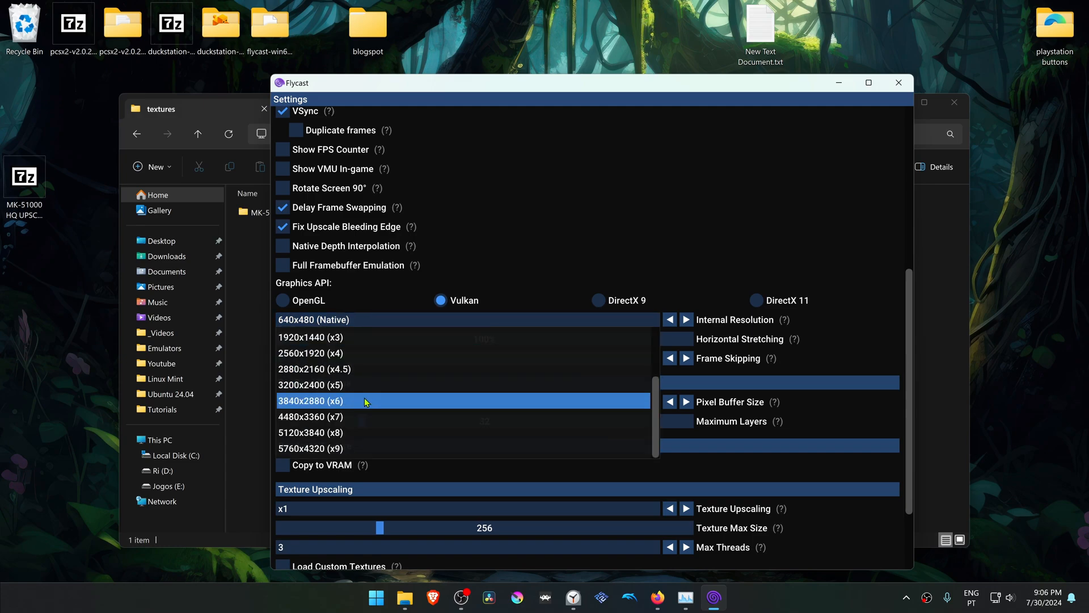
{"action": "left_click", "coordinate": [320, 432]}
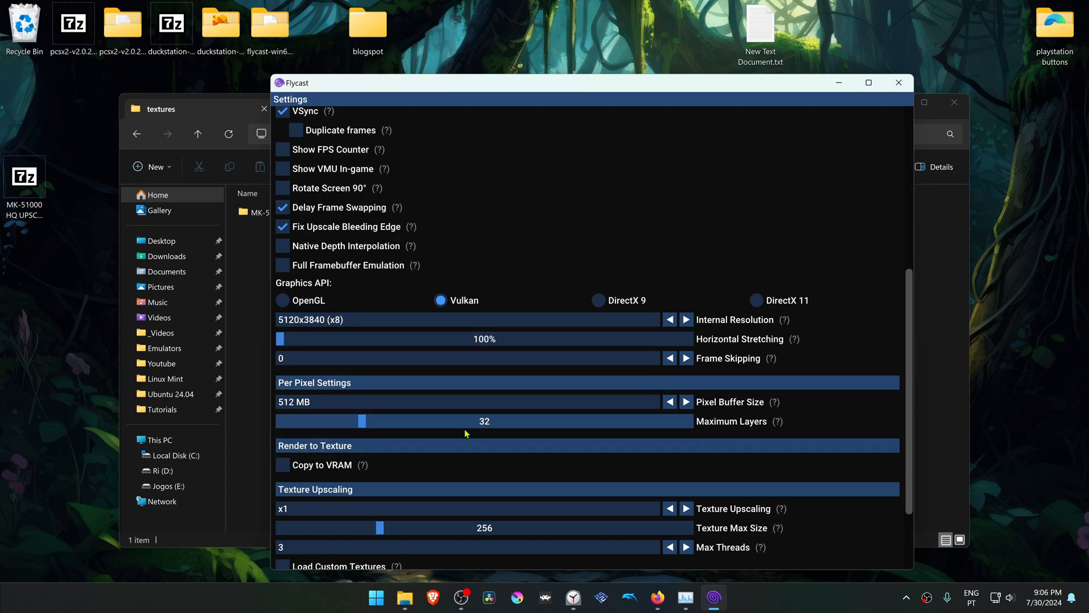
{"action": "scroll", "scroll_direction": "down", "scroll_amount": 3}
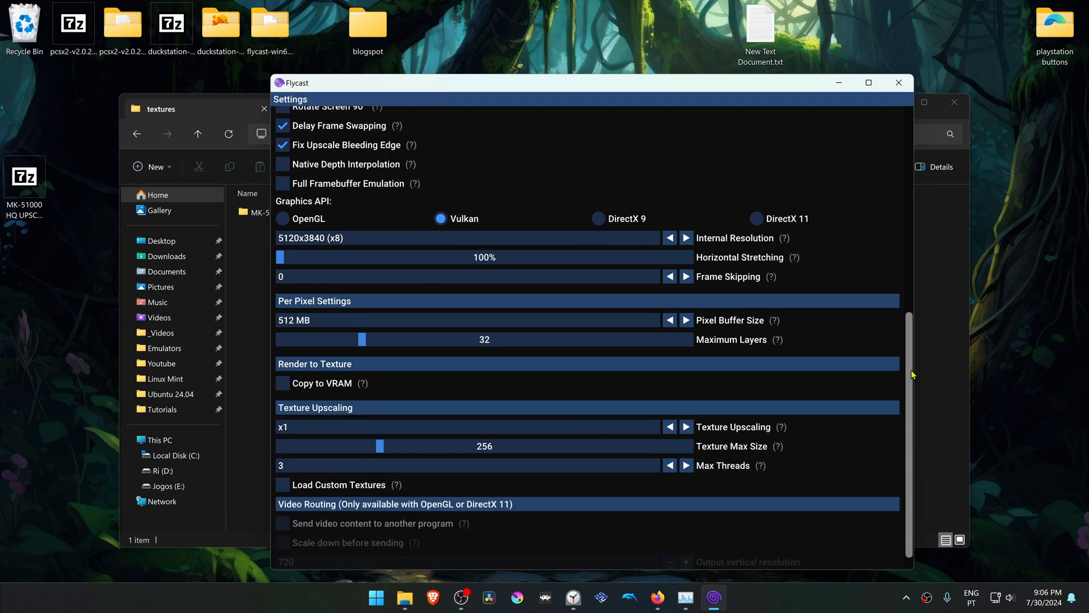
{"action": "scroll", "scroll_direction": "down", "scroll_amount": 3}
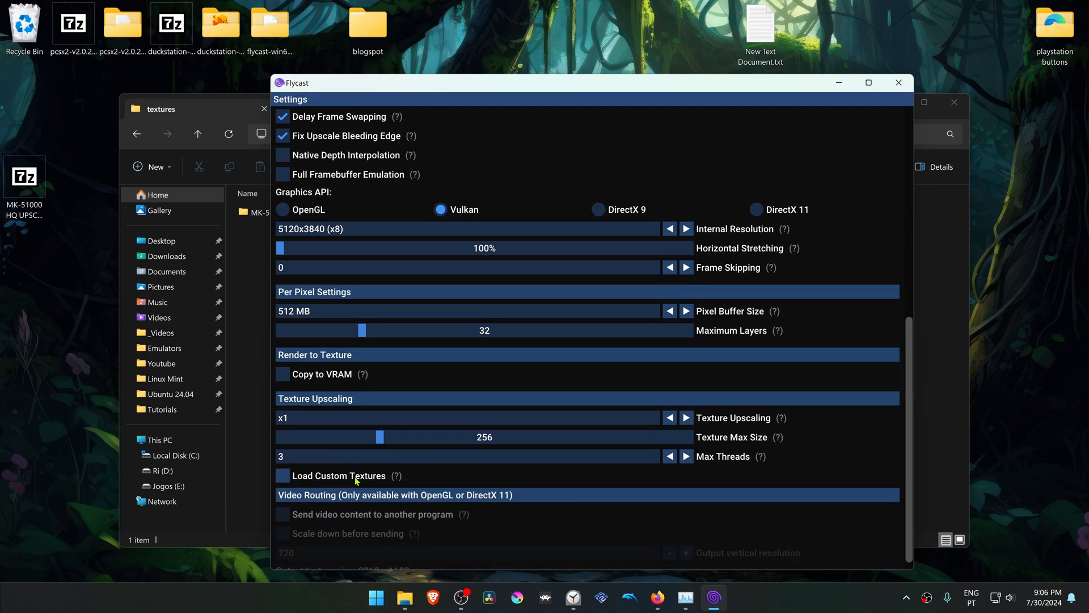
{"action": "left_click", "coordinate": [282, 476]}
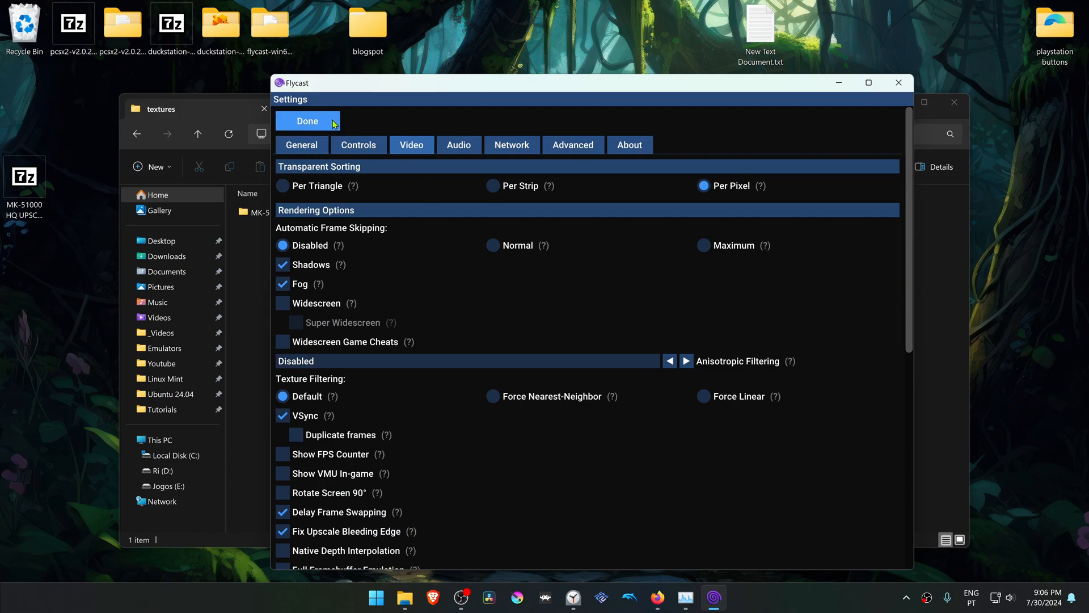
{"action": "mouse_move", "coordinate": [324, 124]}
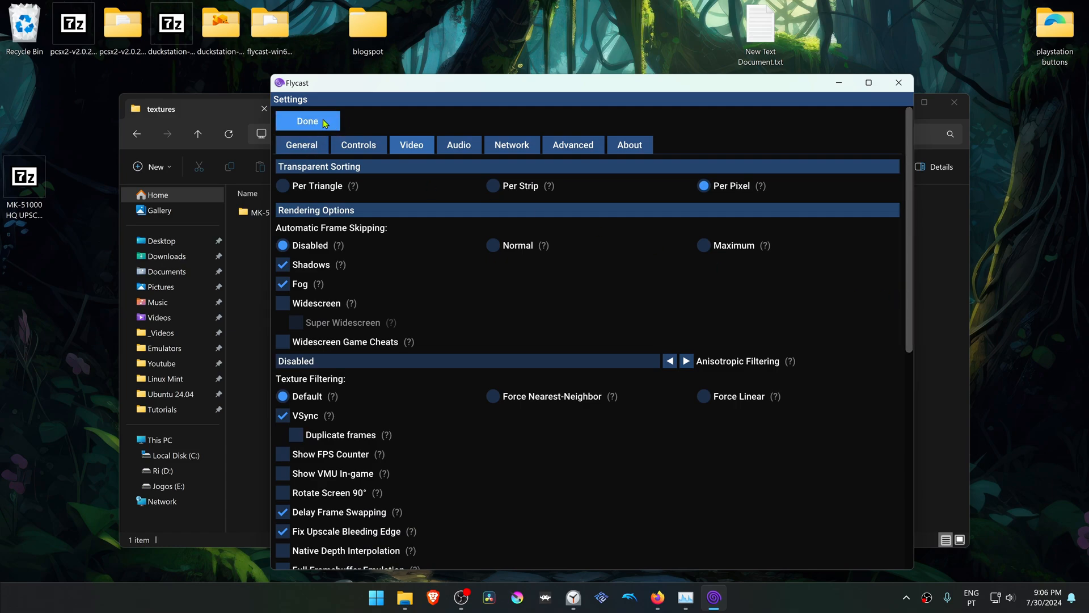
Confirm settings with Done and launch Sonic Adventure from the library
{"action": "left_click", "coordinate": [306, 120]}
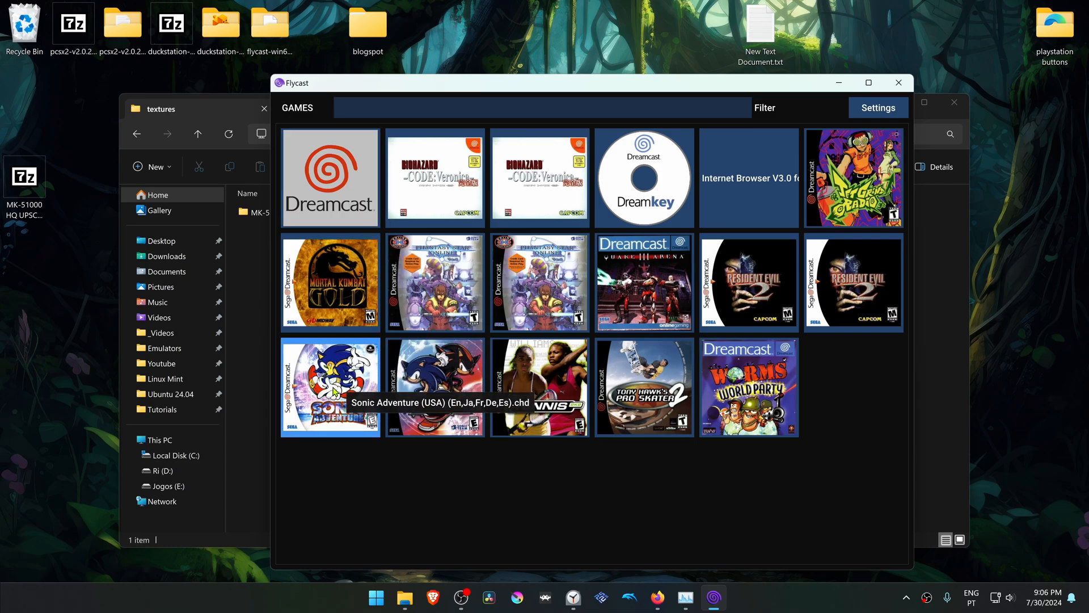
{"action": "double_click", "coordinate": [330, 386]}
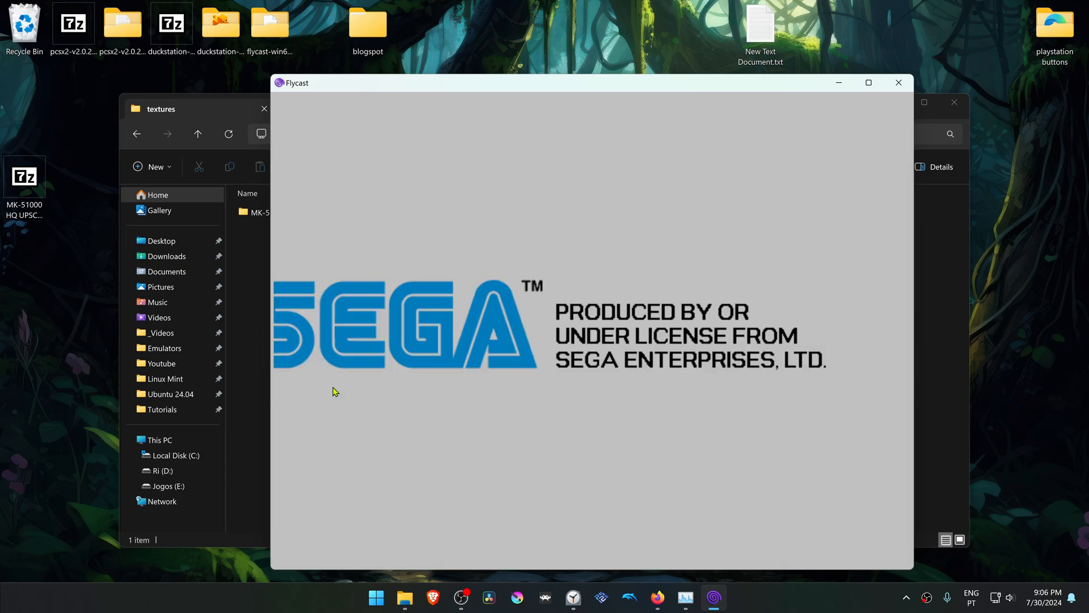